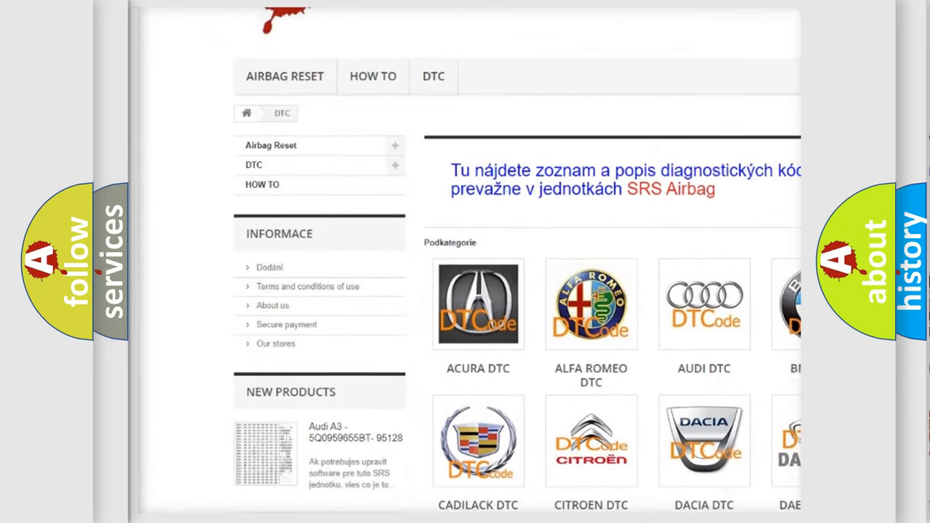
{"action": "scroll", "scroll_direction": "down", "scroll_amount": 3}
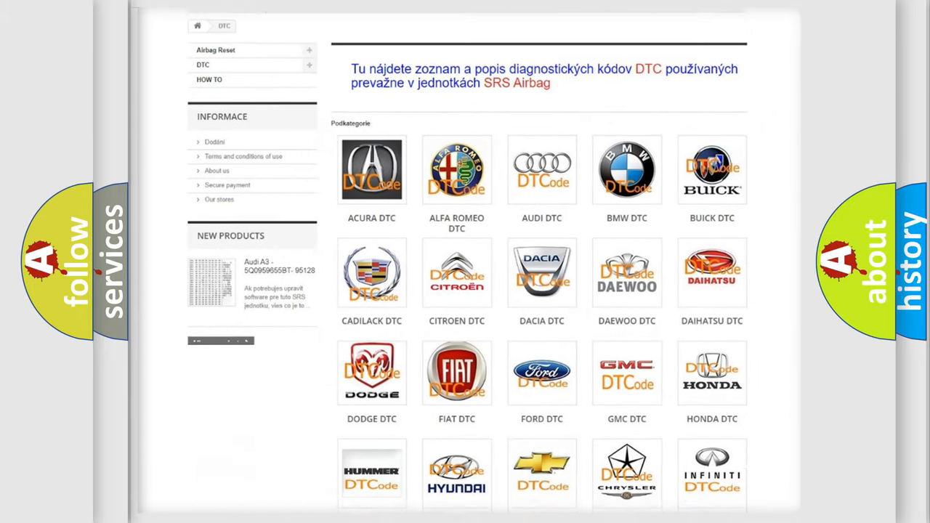
{"action": "scroll", "scroll_direction": "down", "scroll_amount": 3}
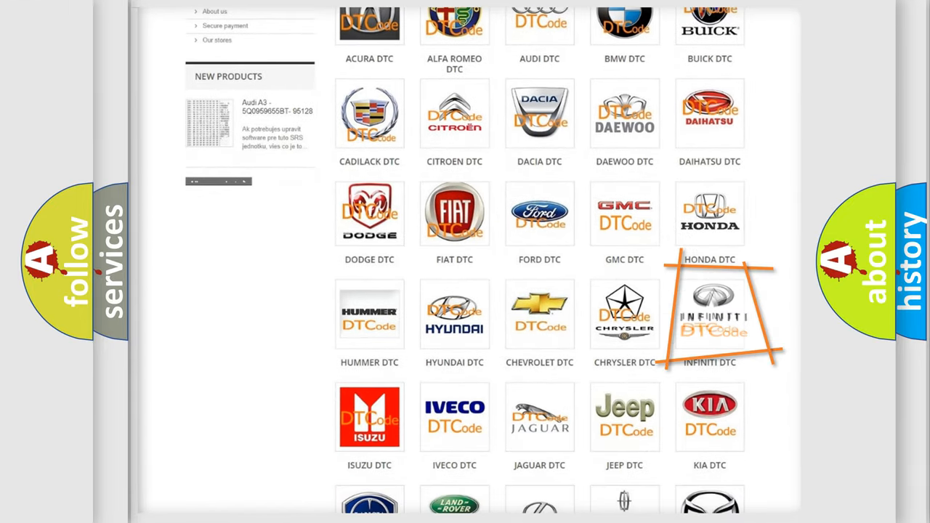